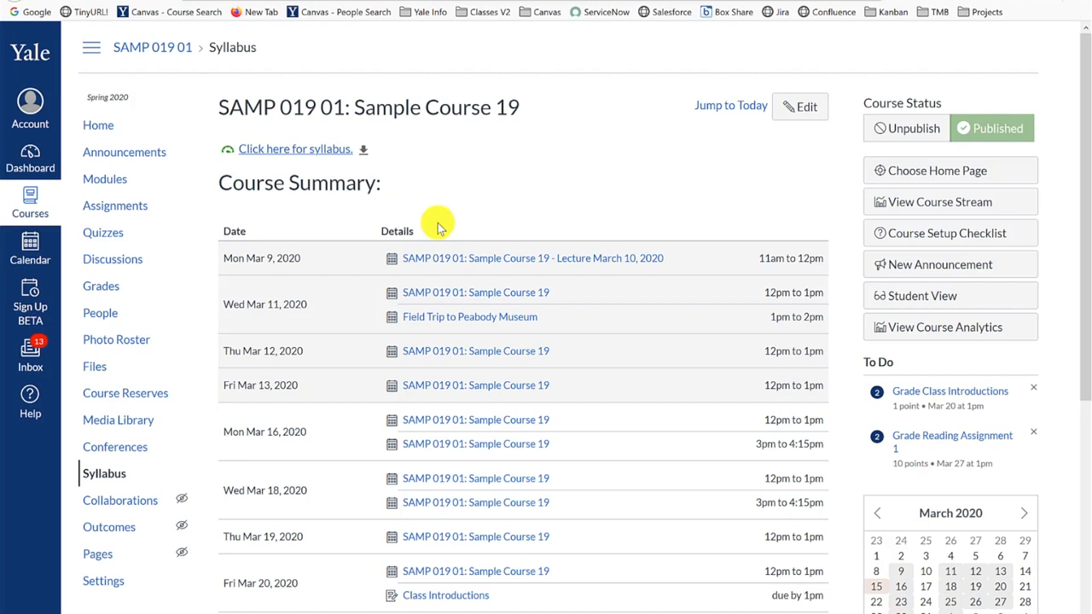
mouse_move(99, 312)
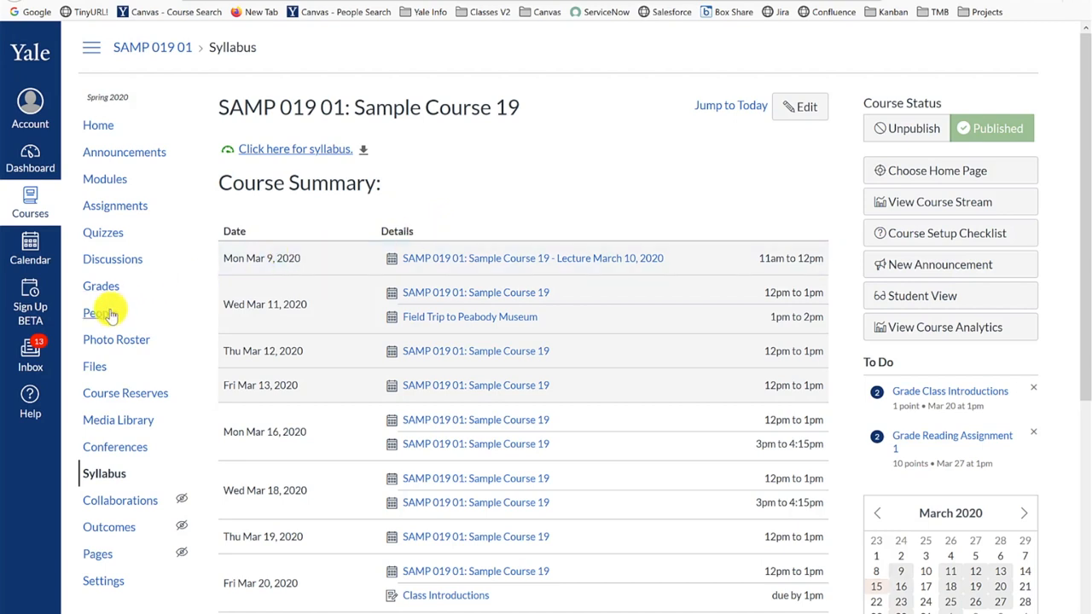
Go to the course's People roster from the navigation menu.
click(99, 314)
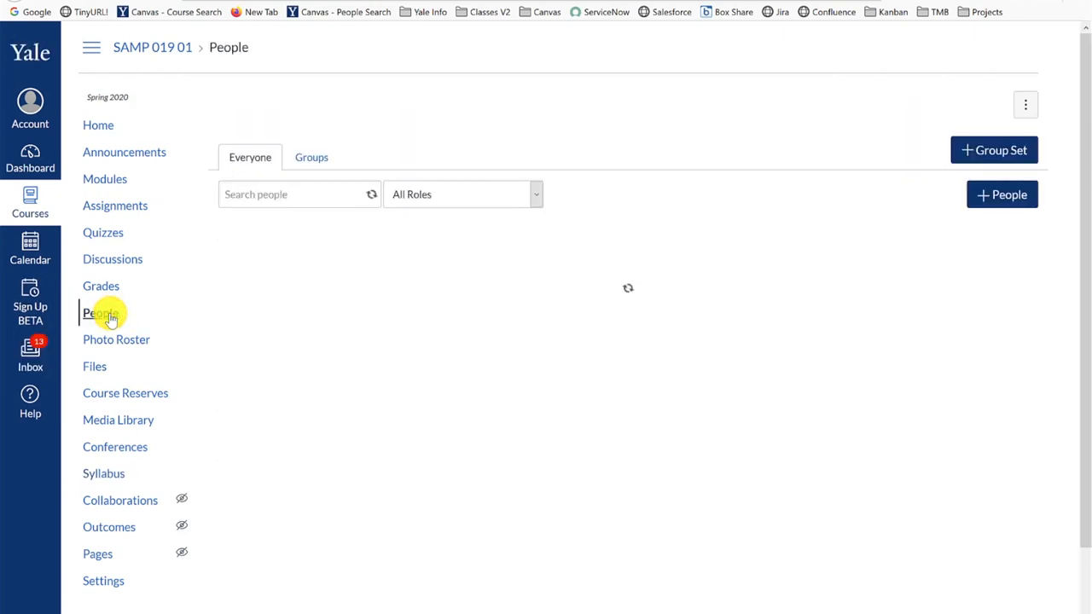
click(100, 314)
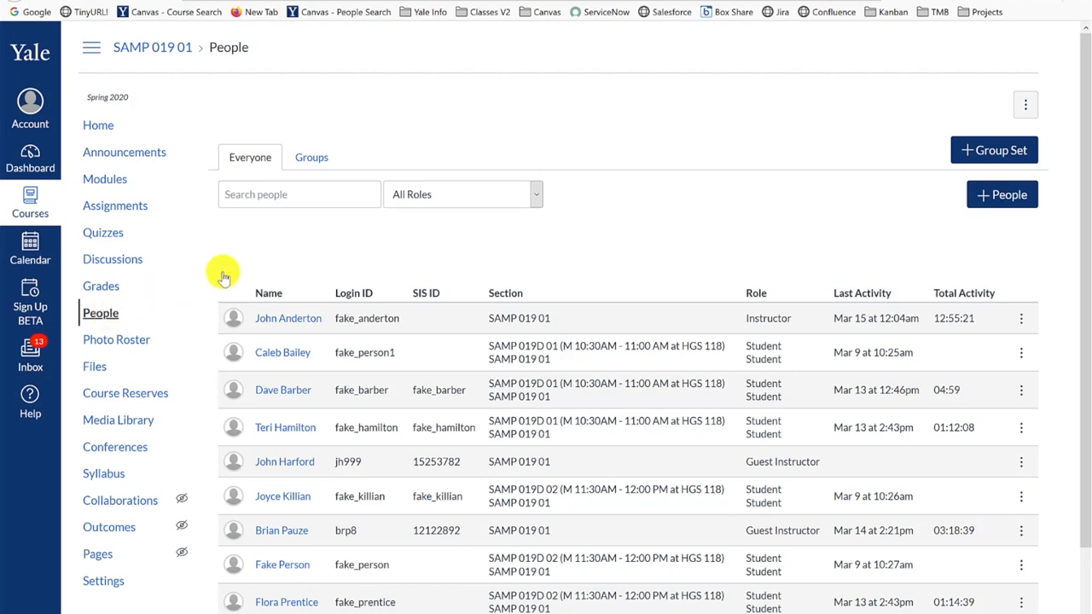
mouse_move(566, 249)
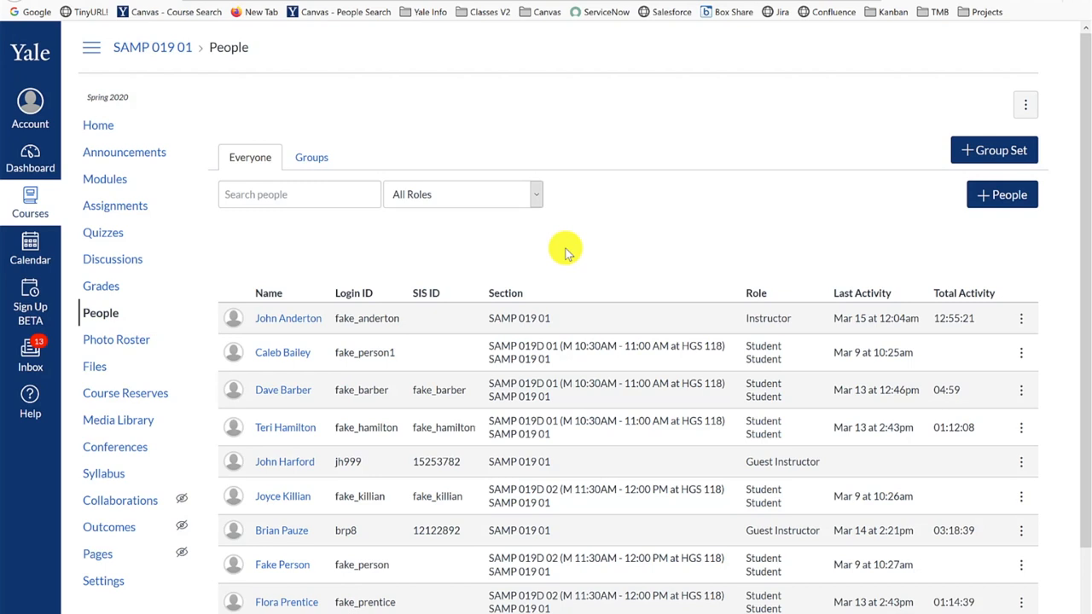
mouse_move(691, 219)
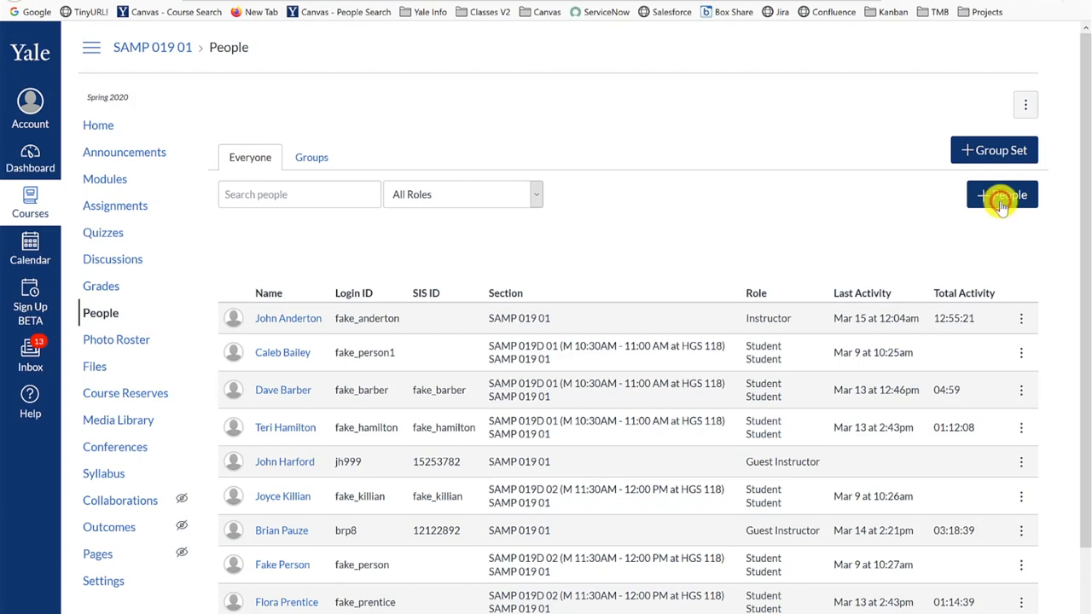
click(1001, 194)
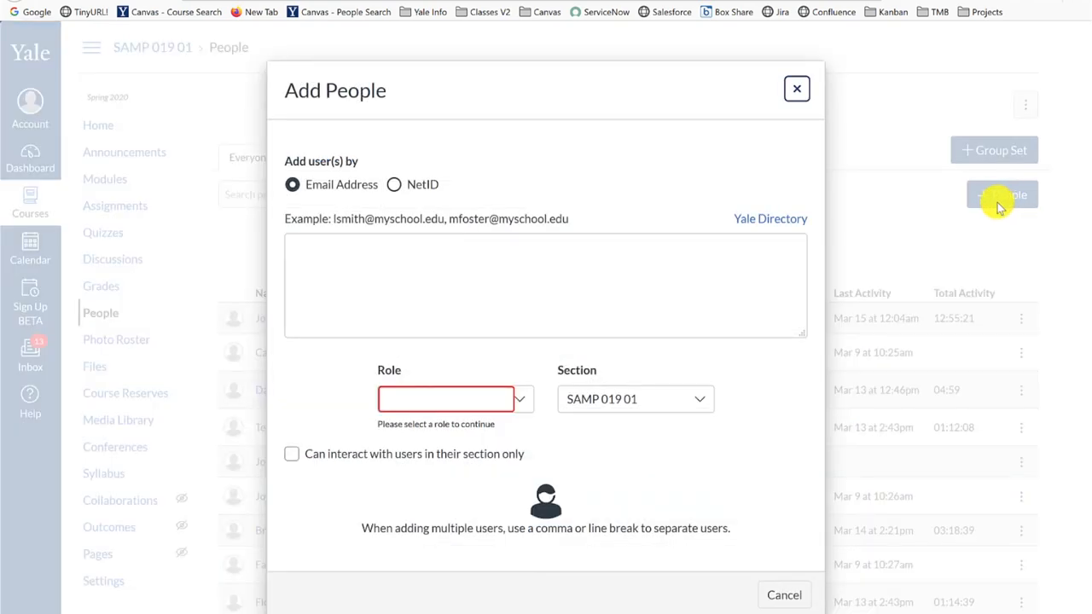
mouse_move(993, 208)
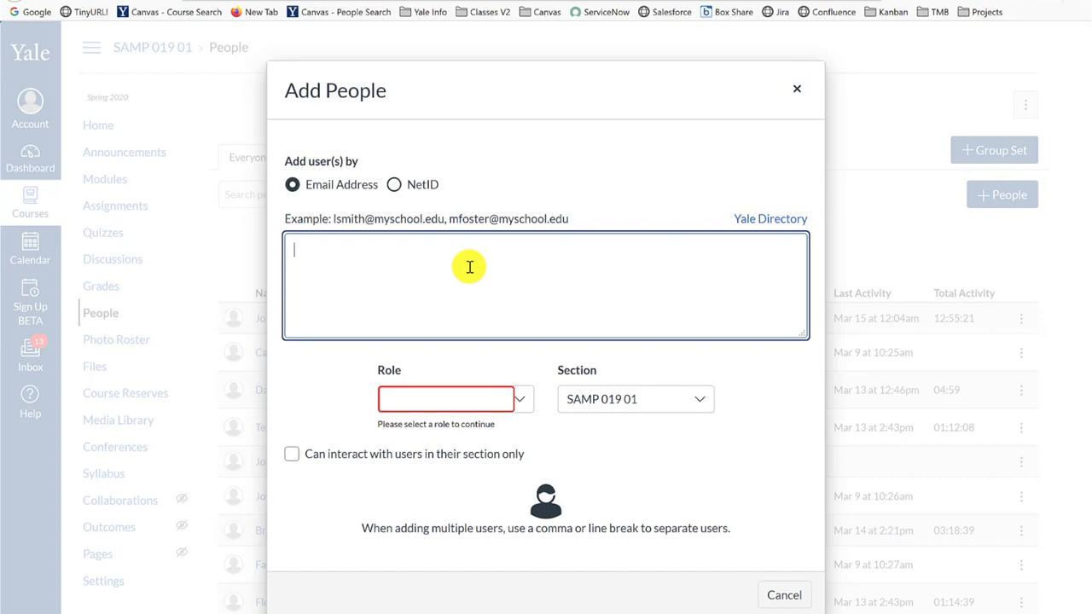
text(tb)
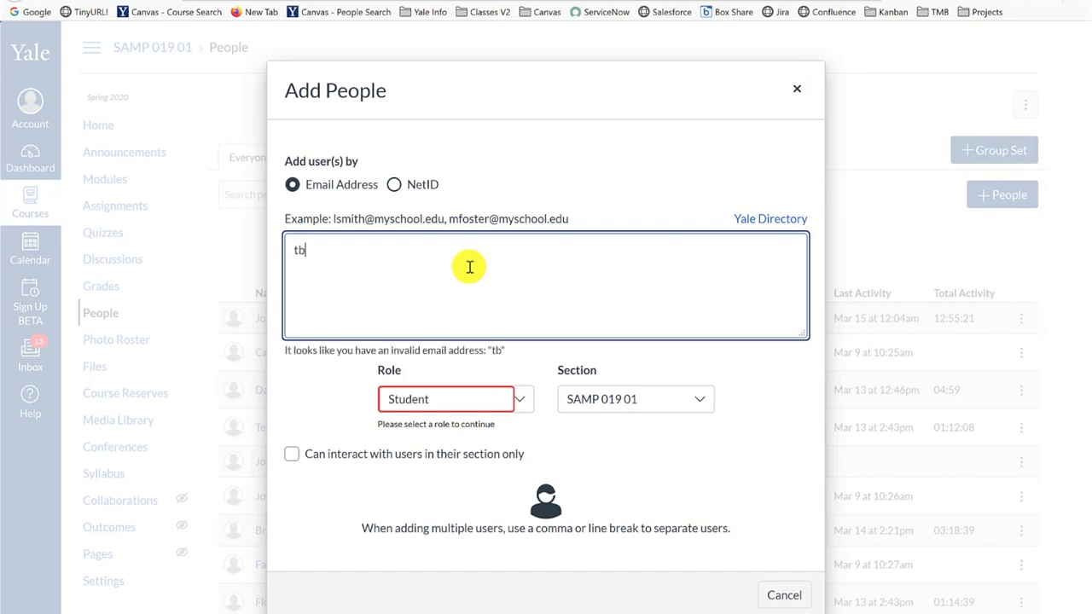
text(576)
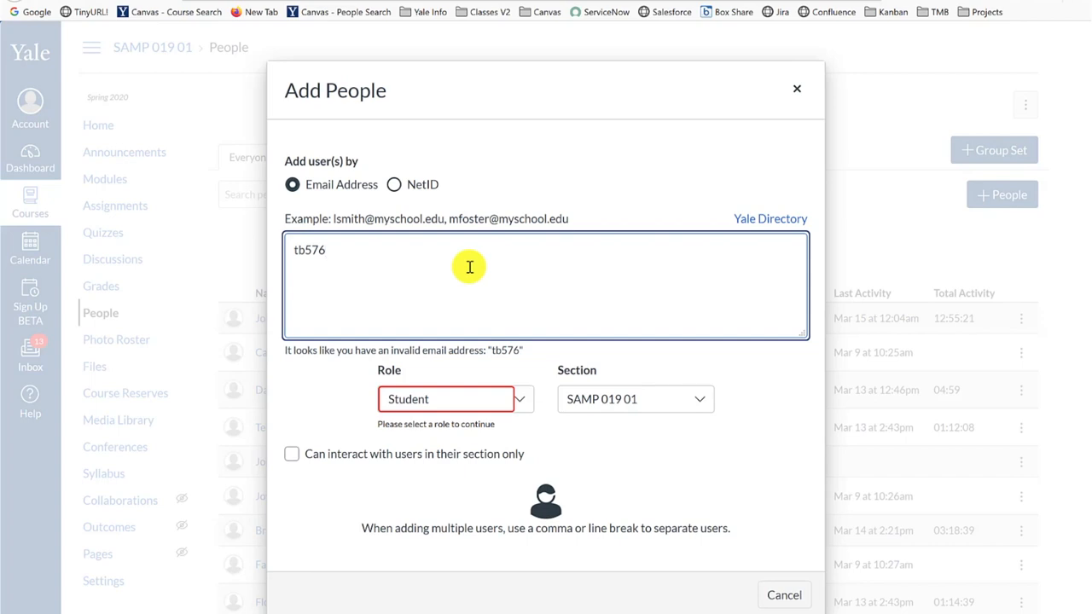
mouse_move(454, 249)
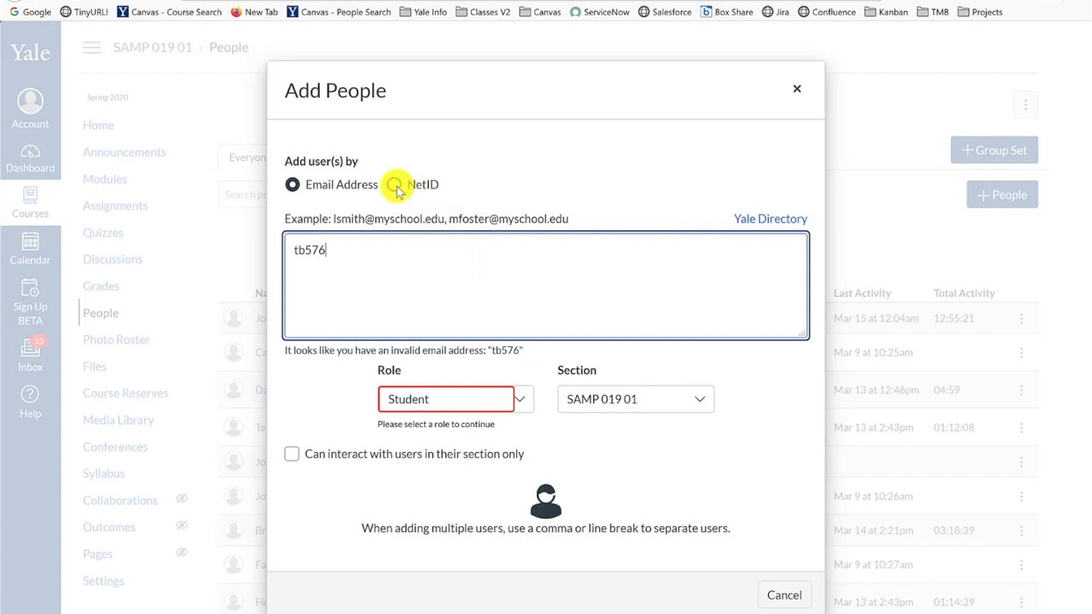
click(396, 184)
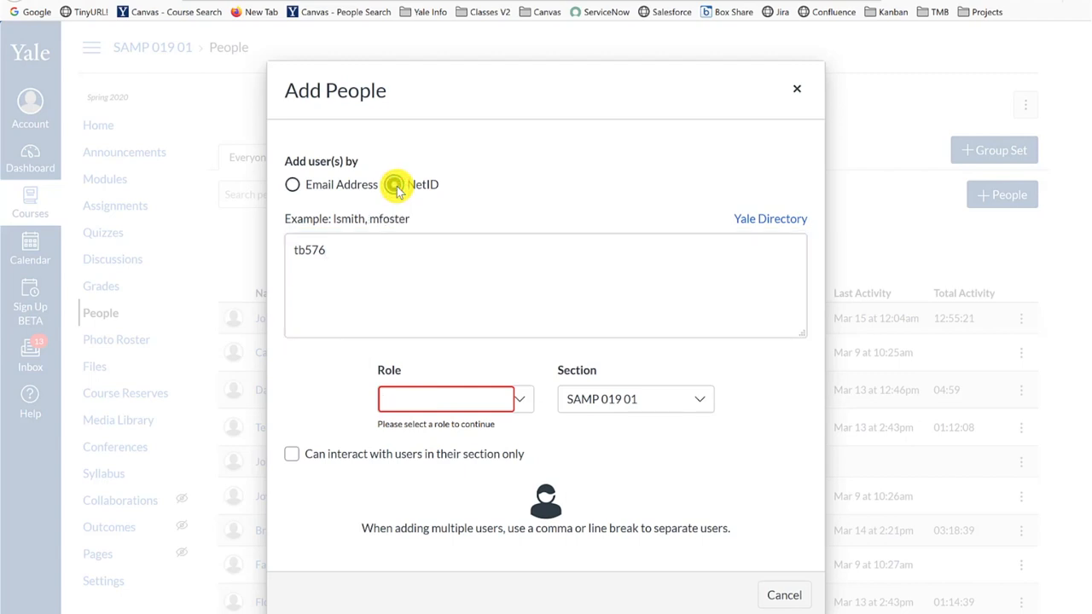
click(394, 184)
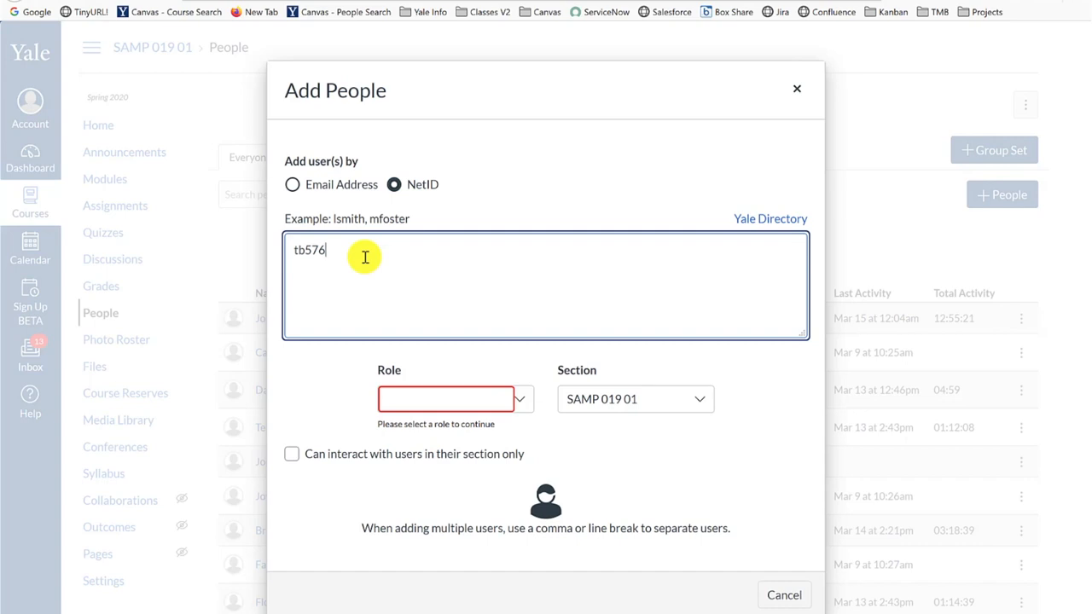
click(446, 399)
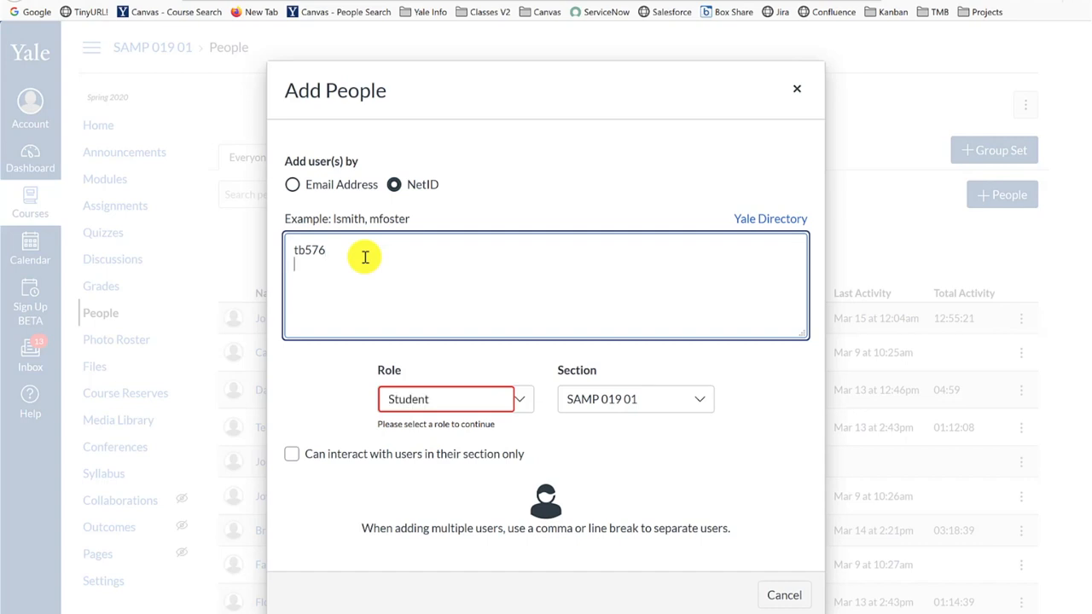
text(fake_marini)
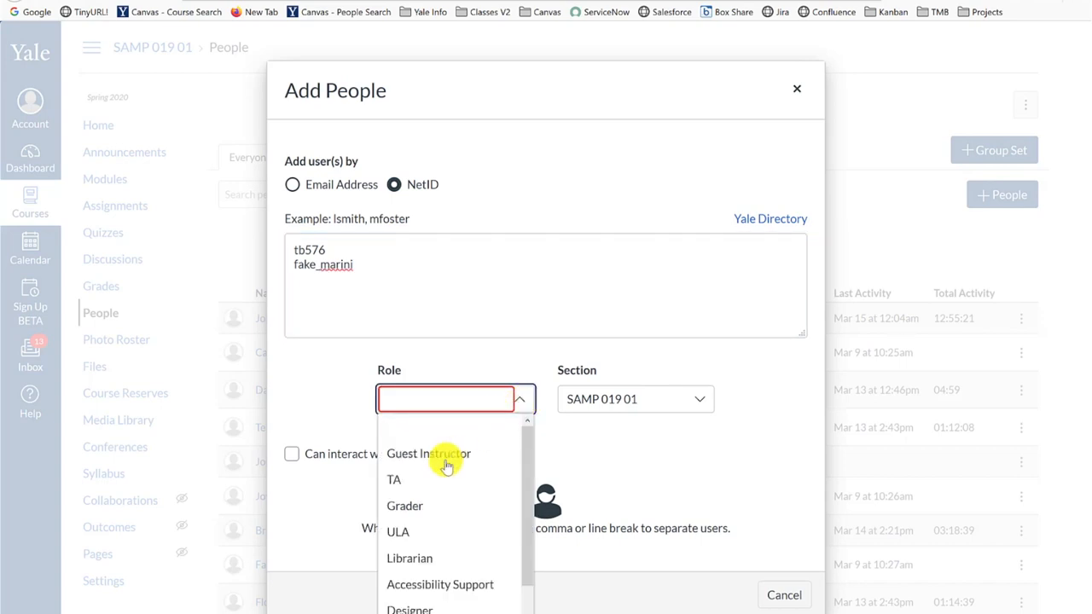
Assign the TA role in section SAMP 019 01 and proceed to verify both users.
click(393, 478)
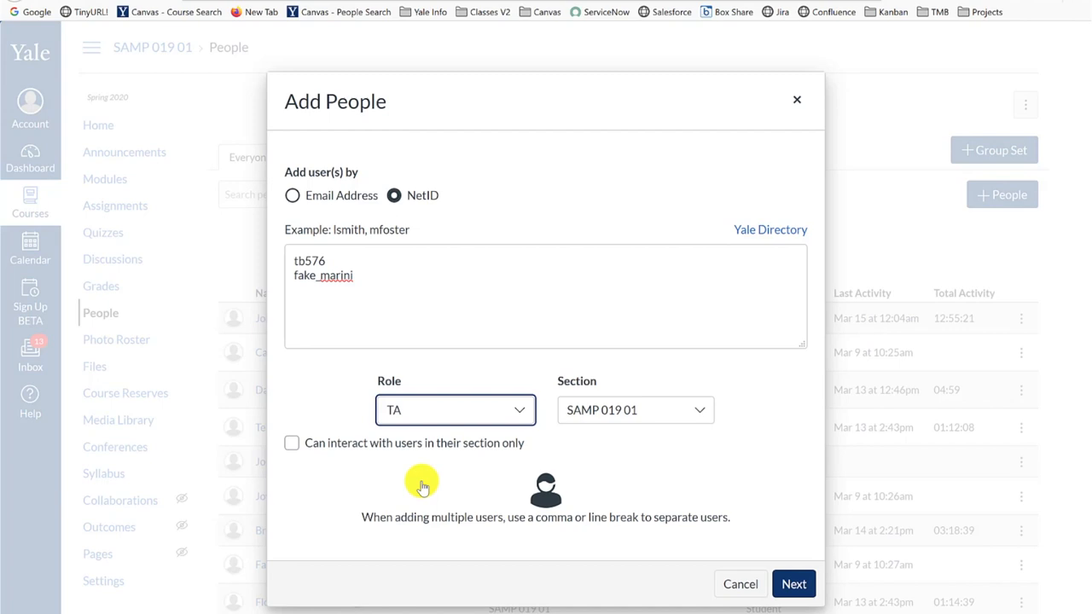
mouse_move(698, 416)
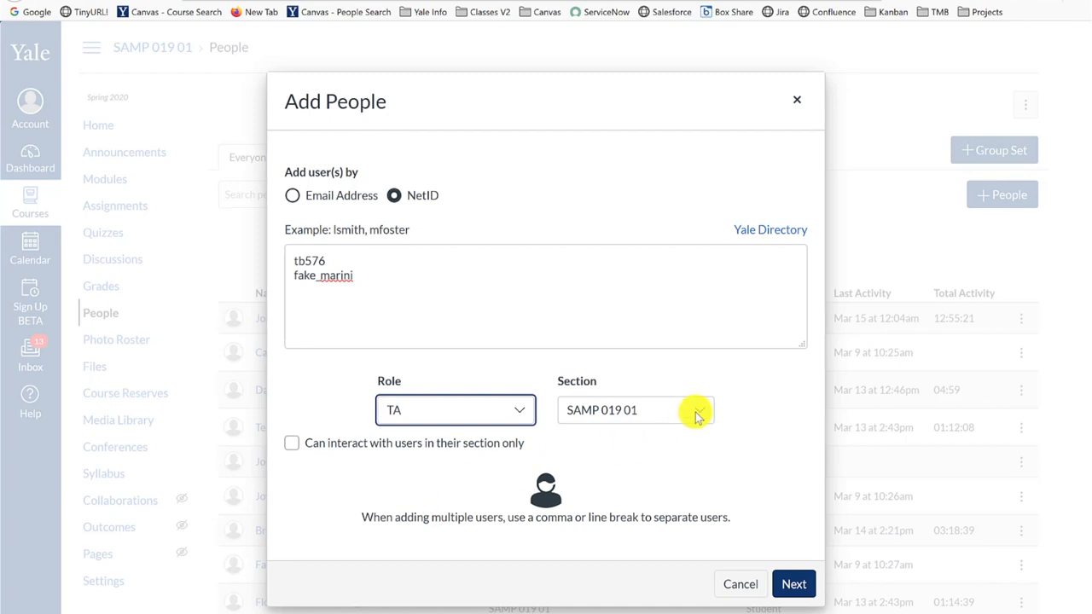
click(635, 410)
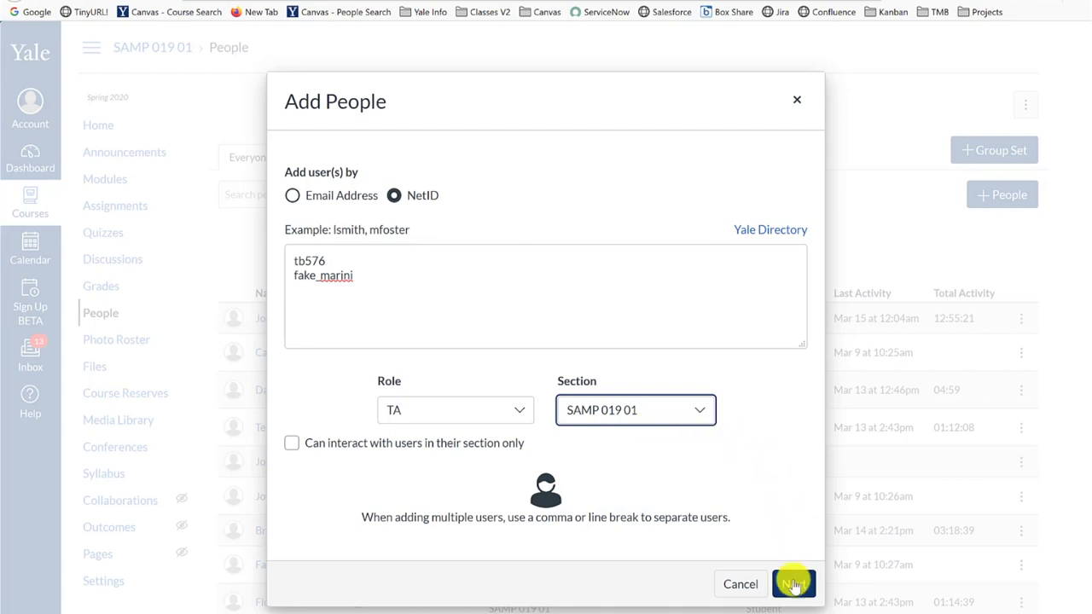
click(792, 583)
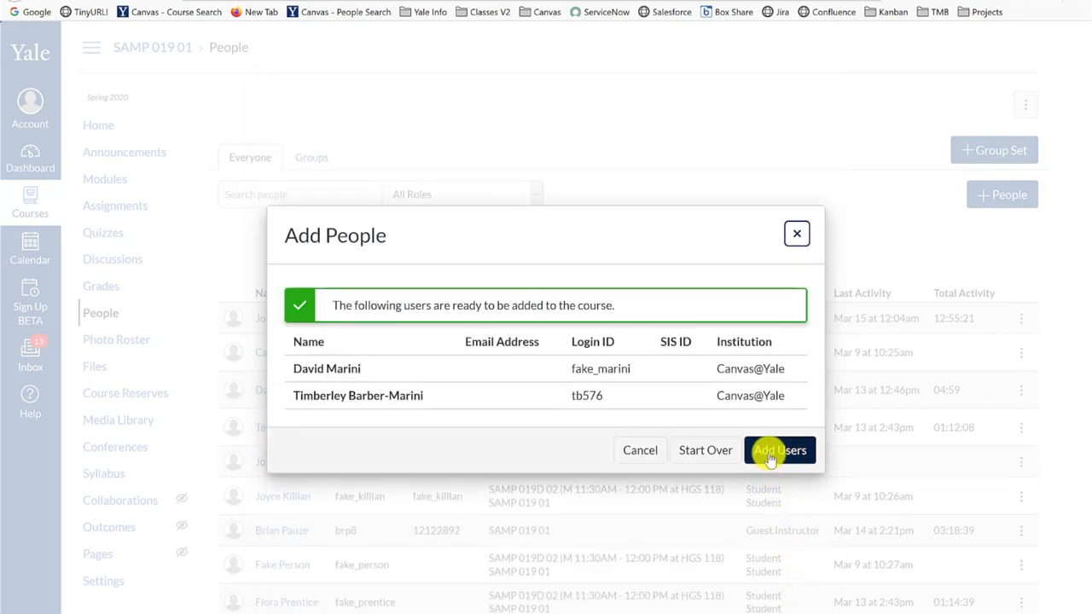
click(778, 450)
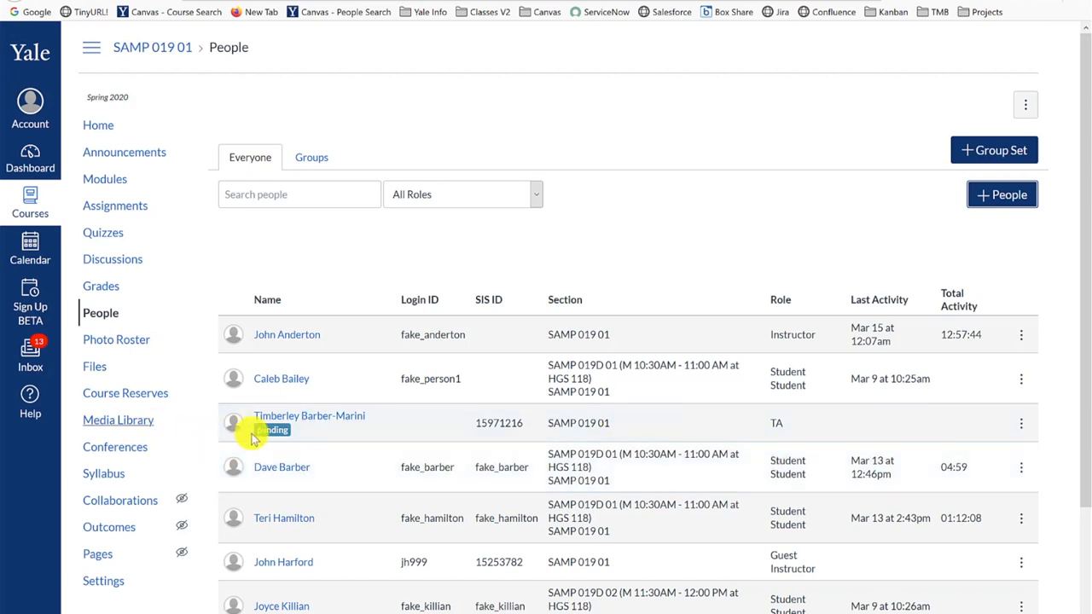
mouse_move(272, 430)
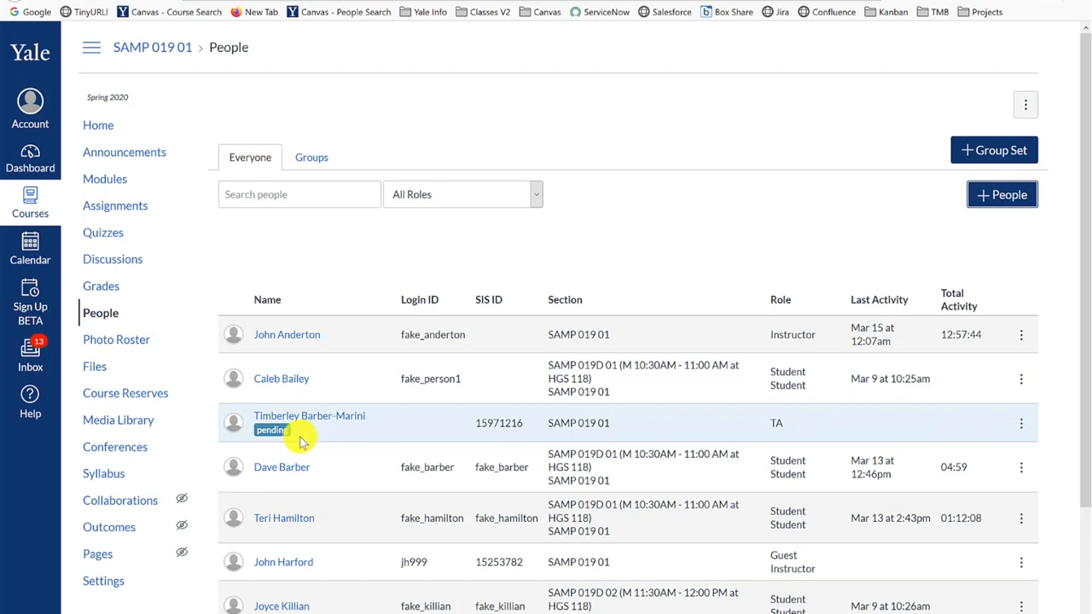
mouse_move(133, 339)
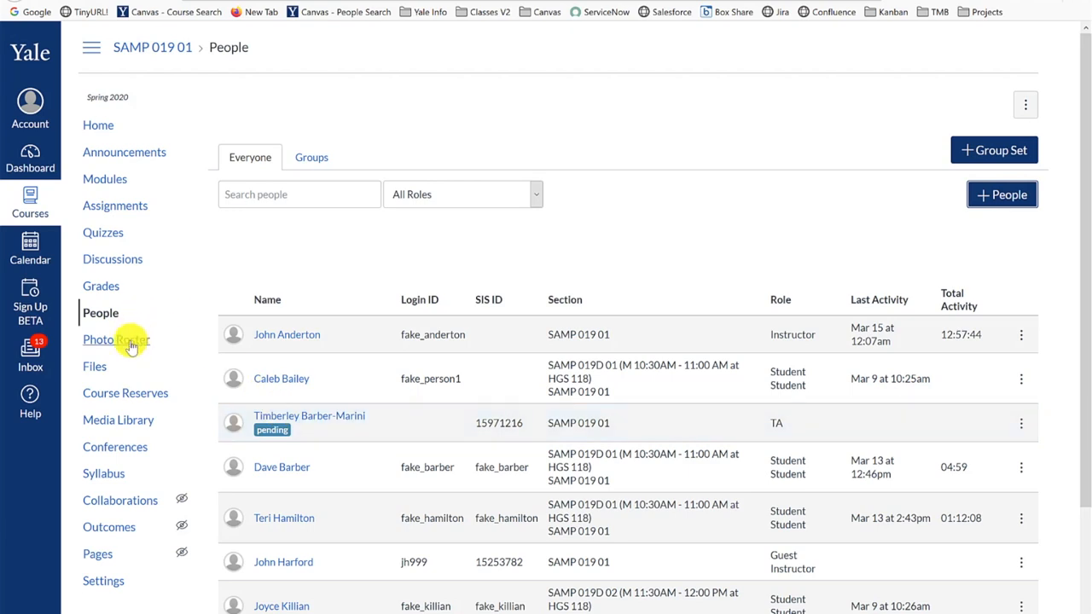
View the Photo Roster sorted by first name, then return to last-name order.
click(116, 340)
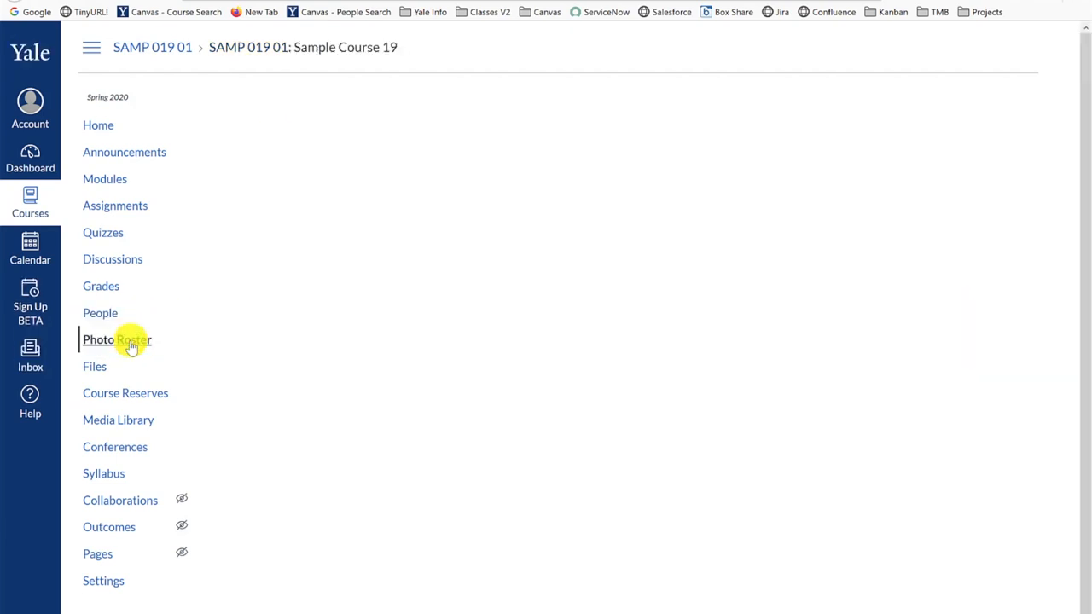
click(116, 339)
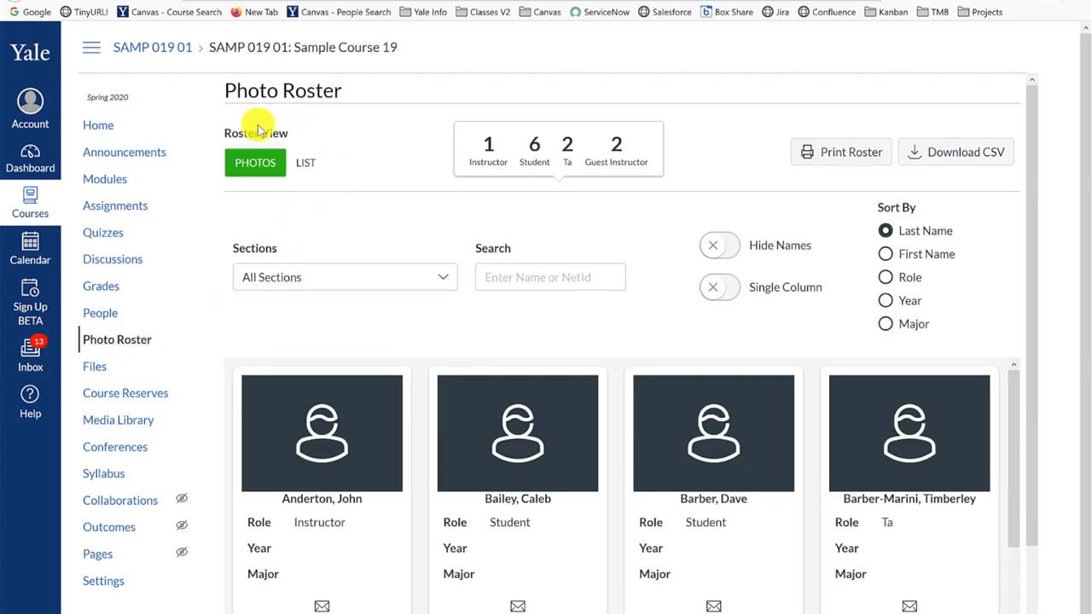
mouse_move(323, 184)
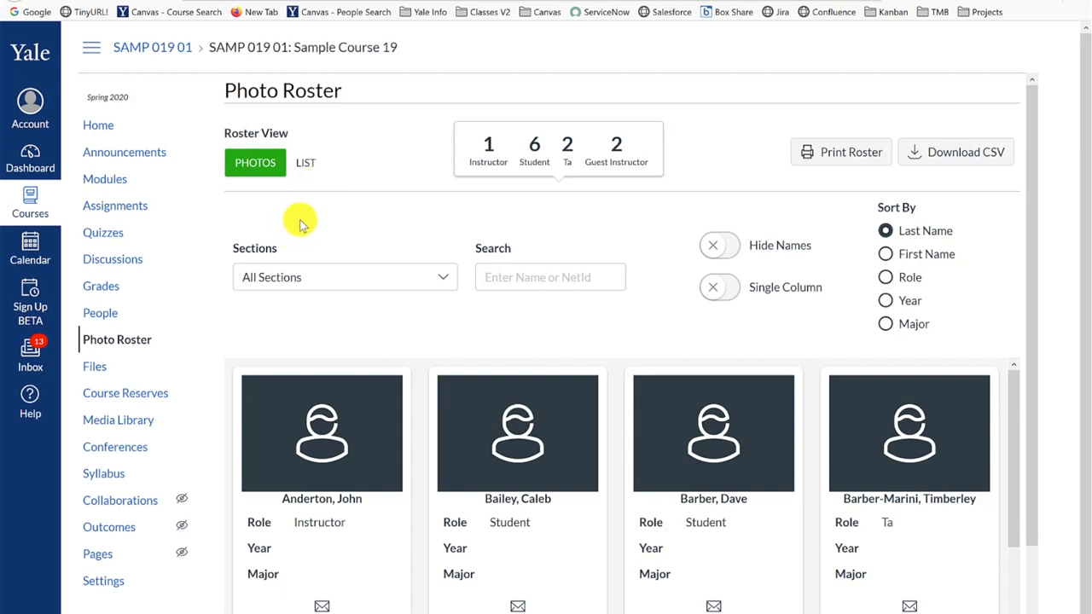
mouse_move(331, 275)
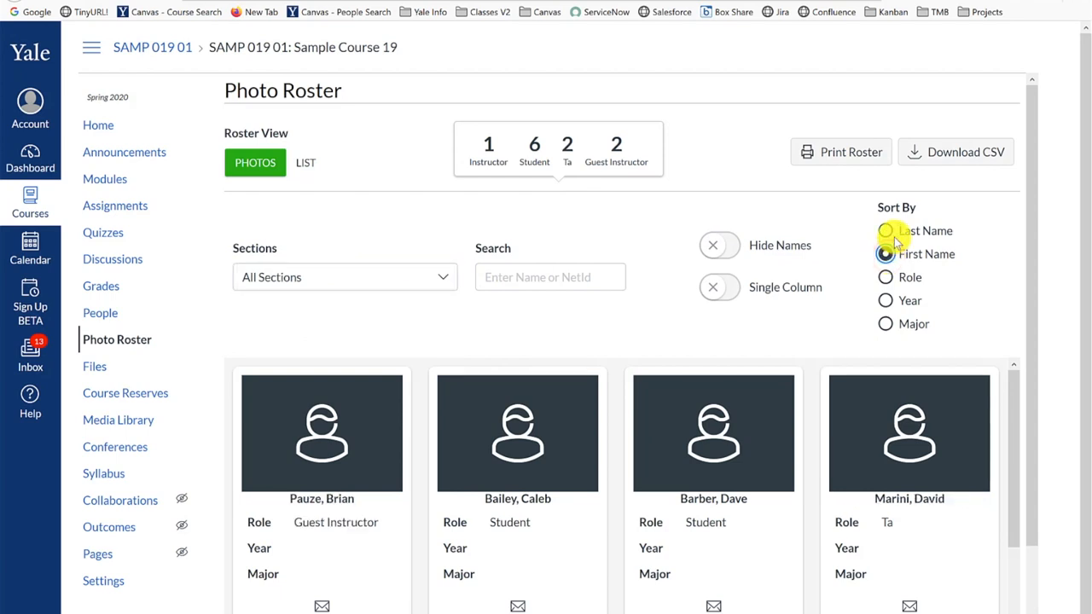
click(886, 231)
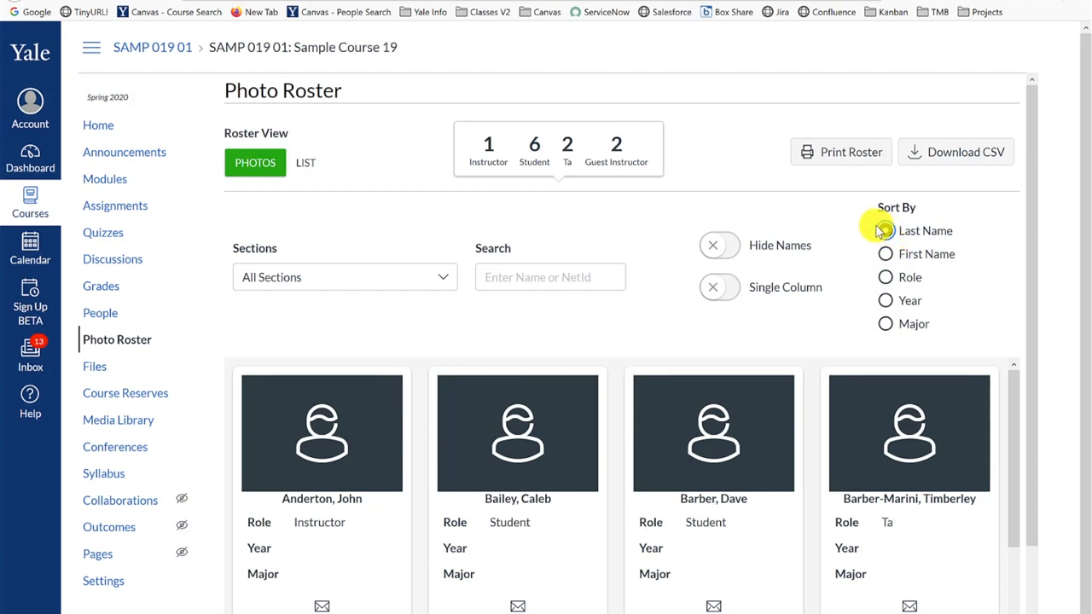
click(886, 230)
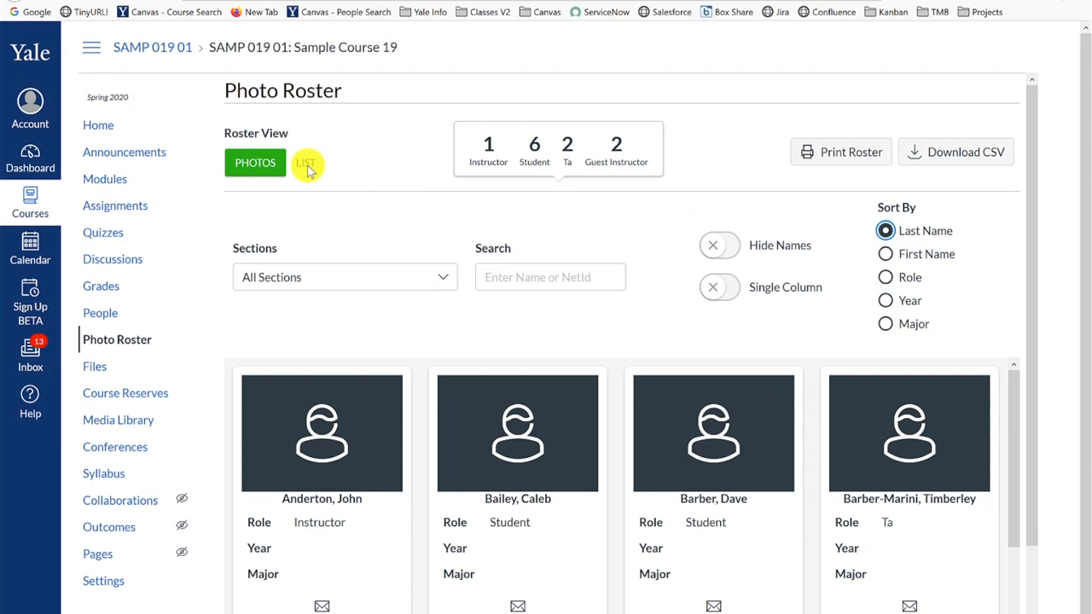
click(305, 162)
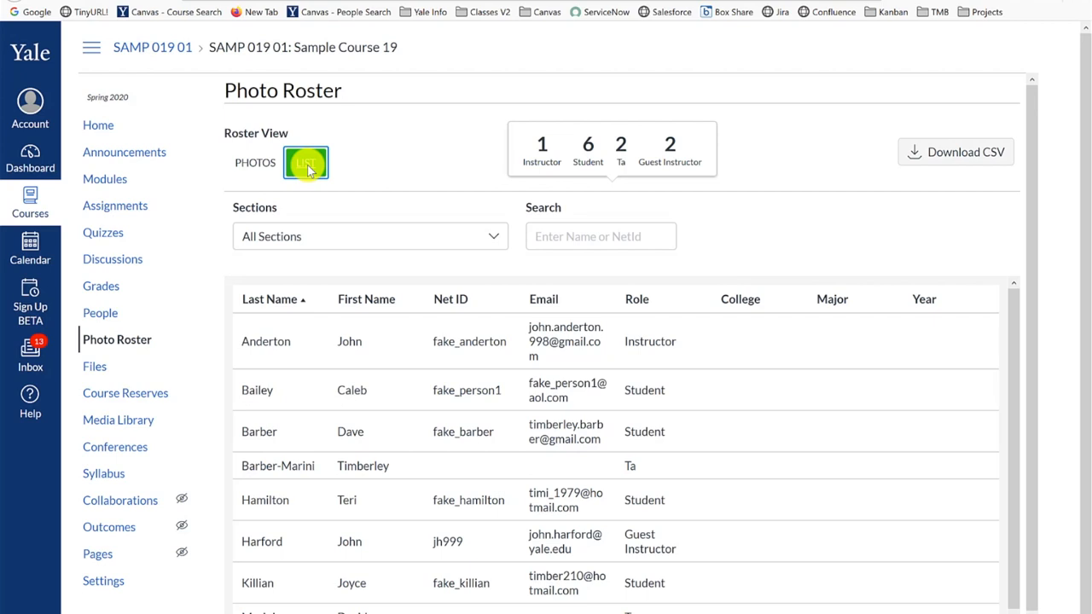
click(305, 163)
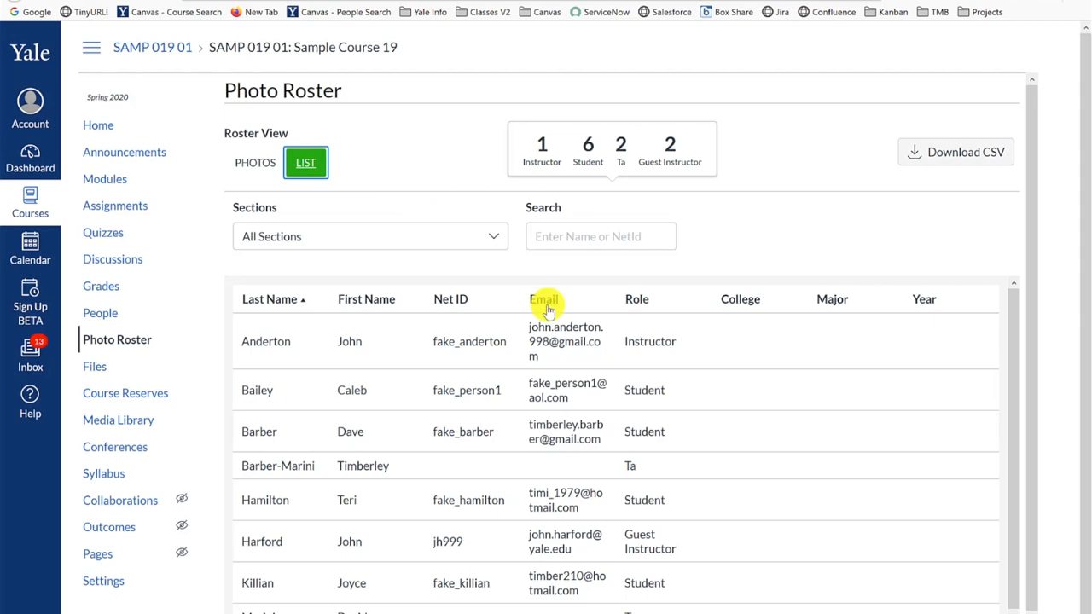
mouse_move(717, 307)
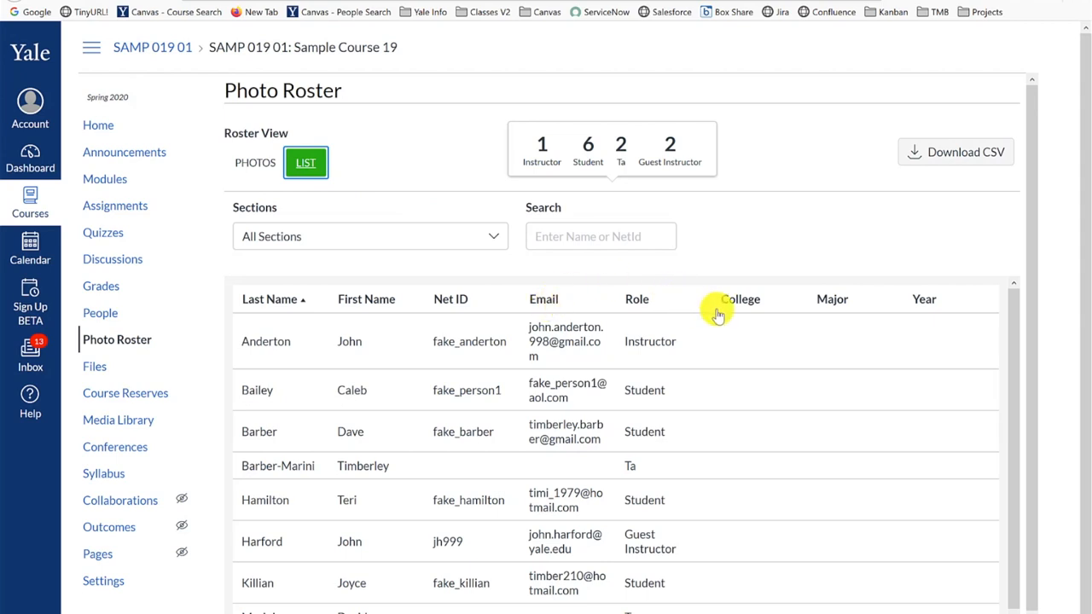
mouse_move(816, 315)
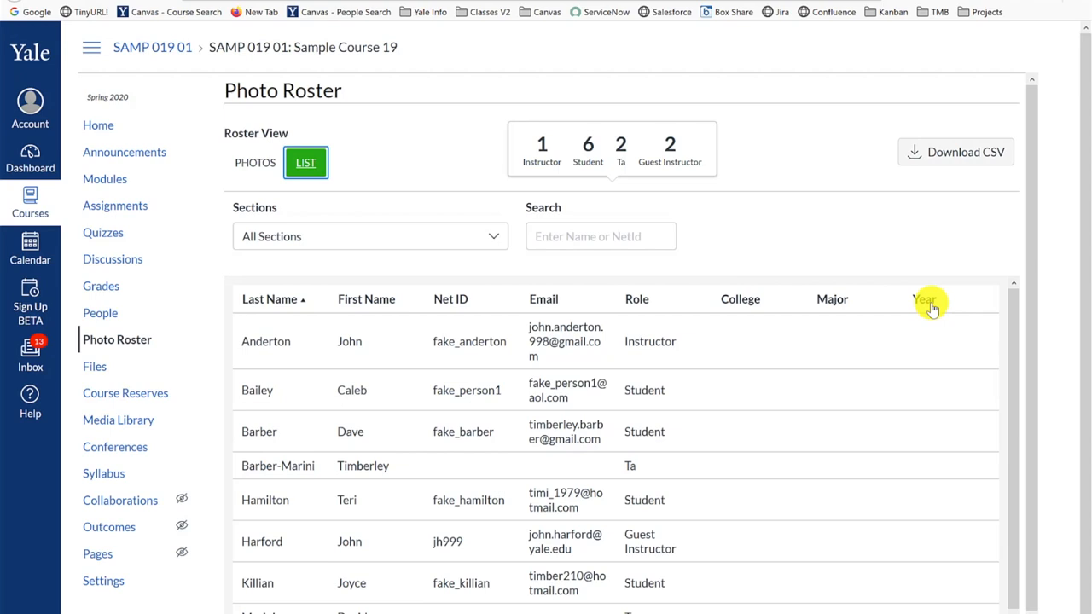
mouse_move(498, 235)
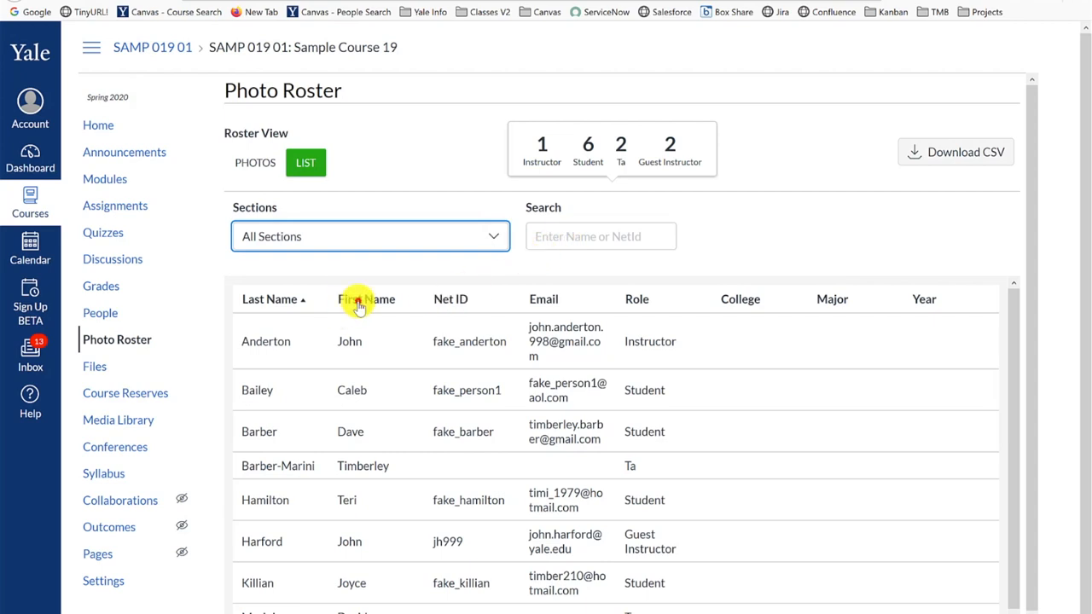
click(366, 299)
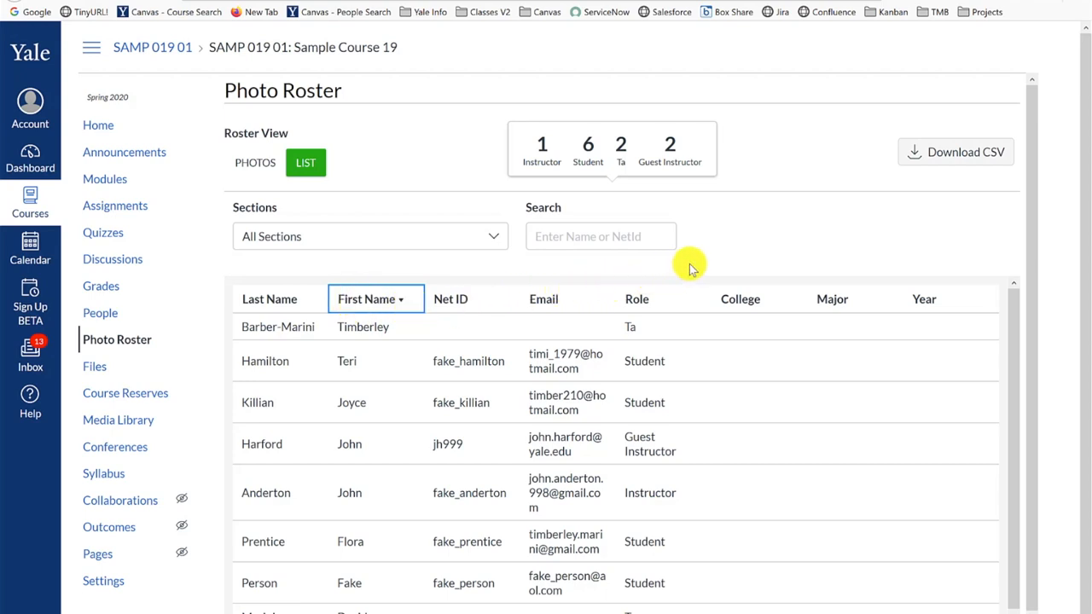
mouse_move(939, 157)
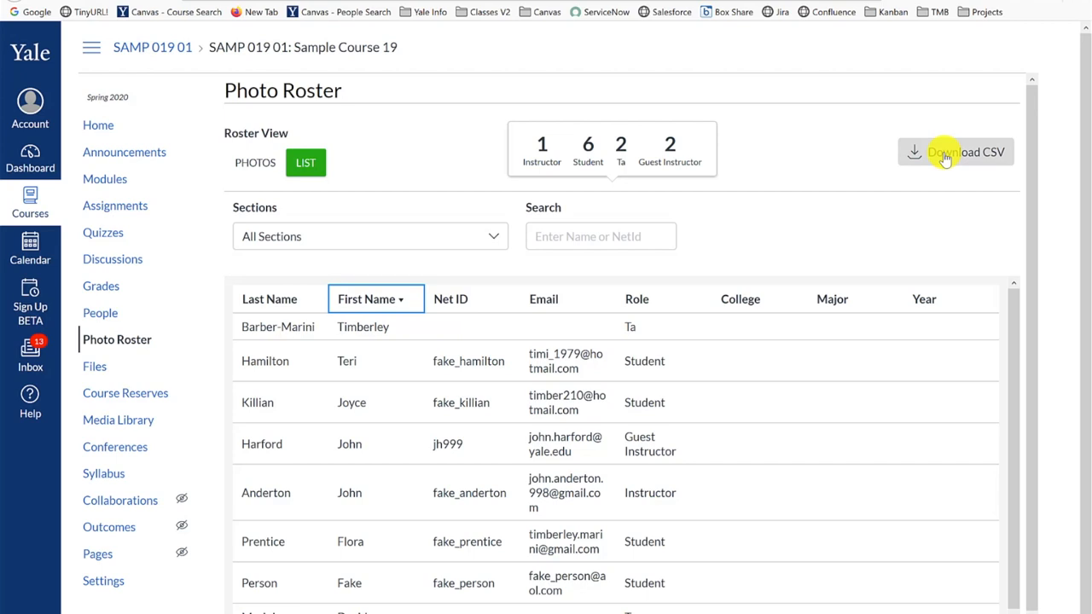
mouse_move(247, 169)
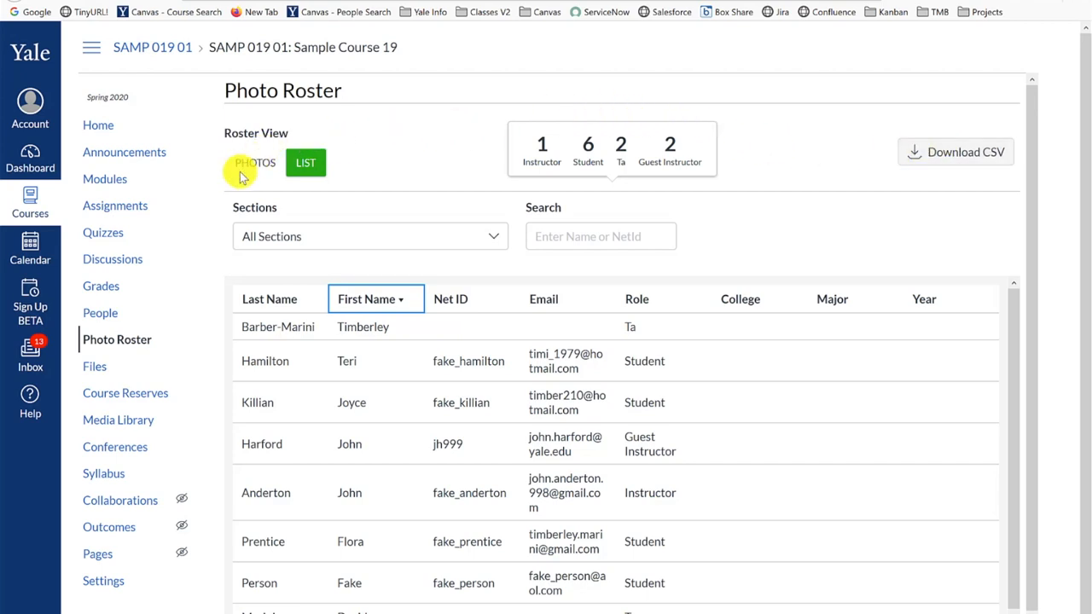
click(254, 164)
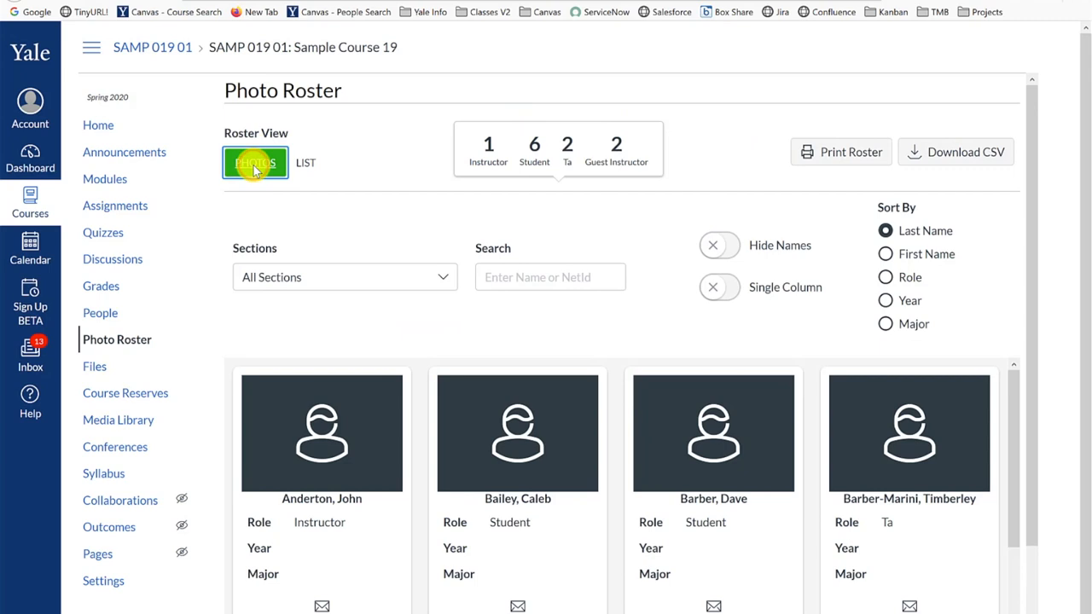
mouse_move(657, 154)
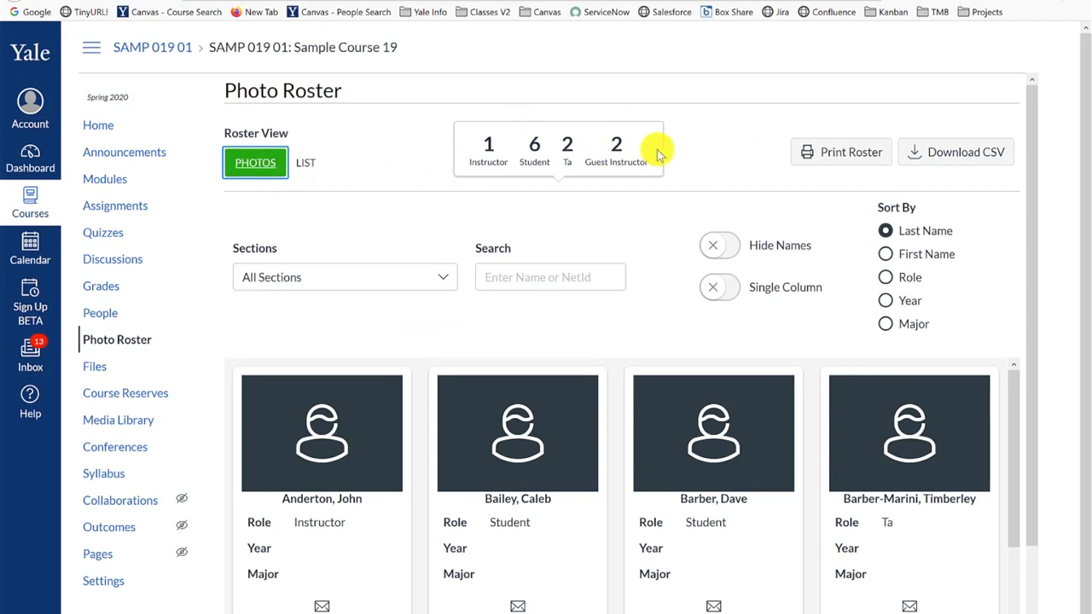